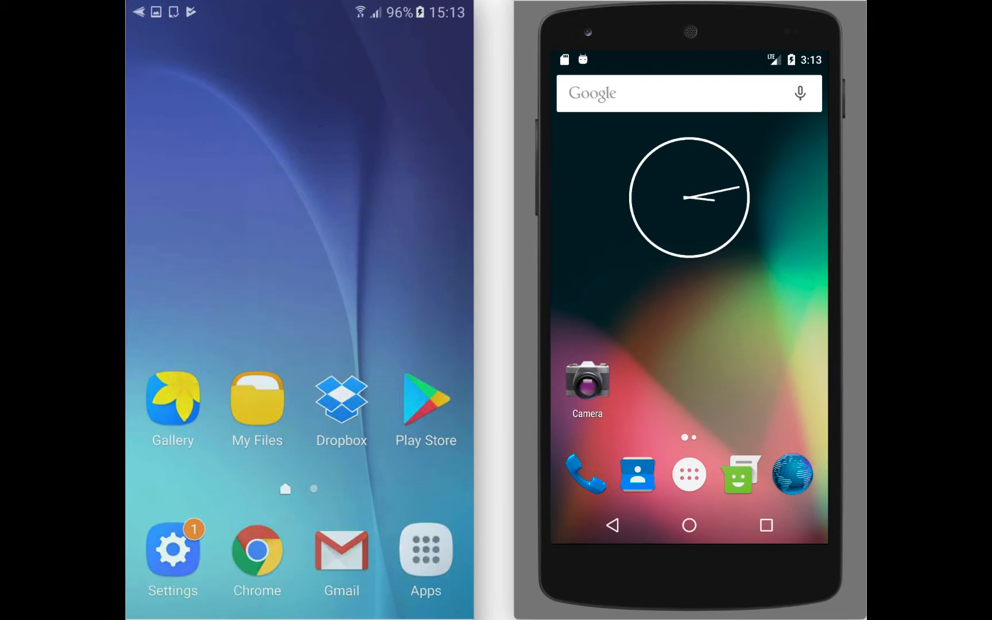
# - Search the Play Store for "status eth" and pick the Status — Ethereum. Anywhere. suggestion
pyautogui.click(425, 402)
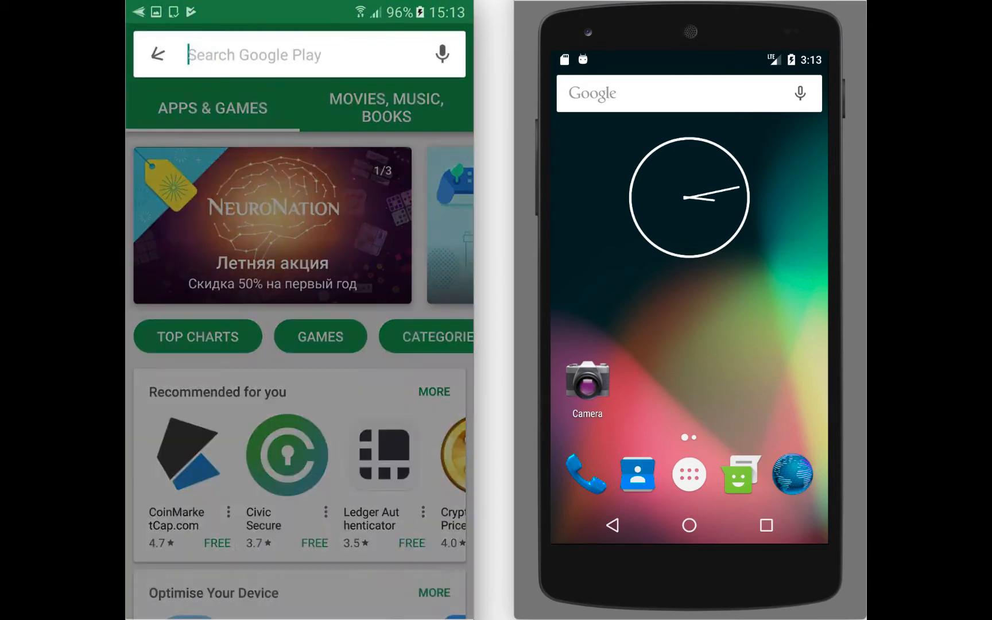
pyautogui.write('statu')
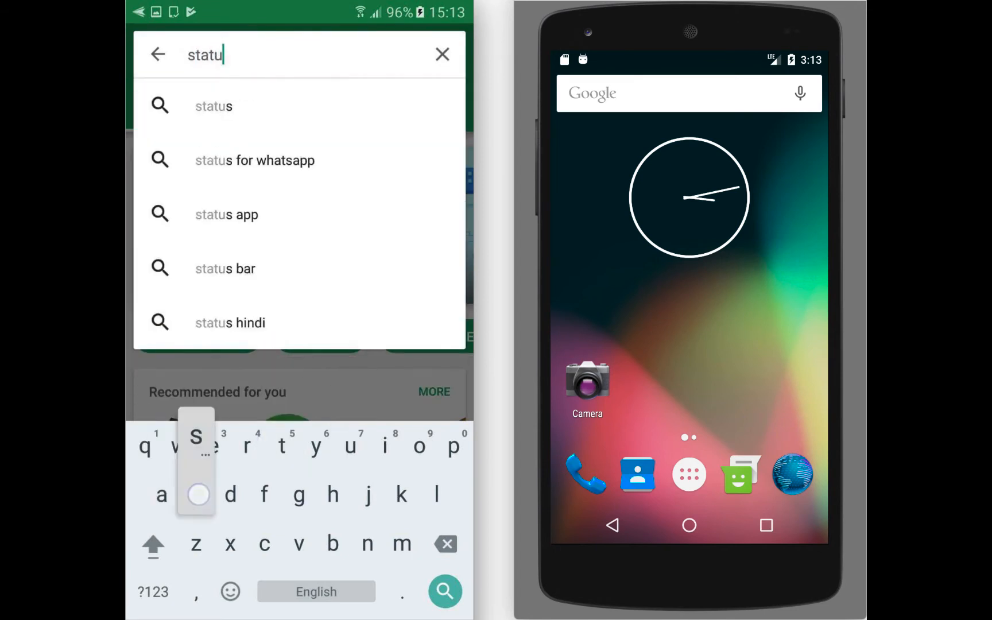
pyautogui.write('eth')
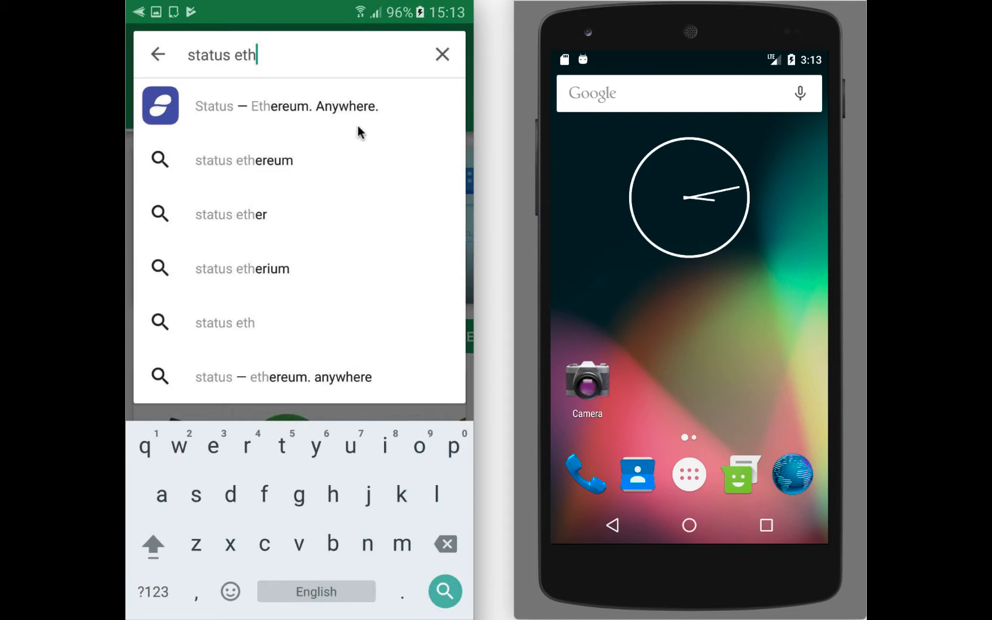
pyautogui.click(285, 105)
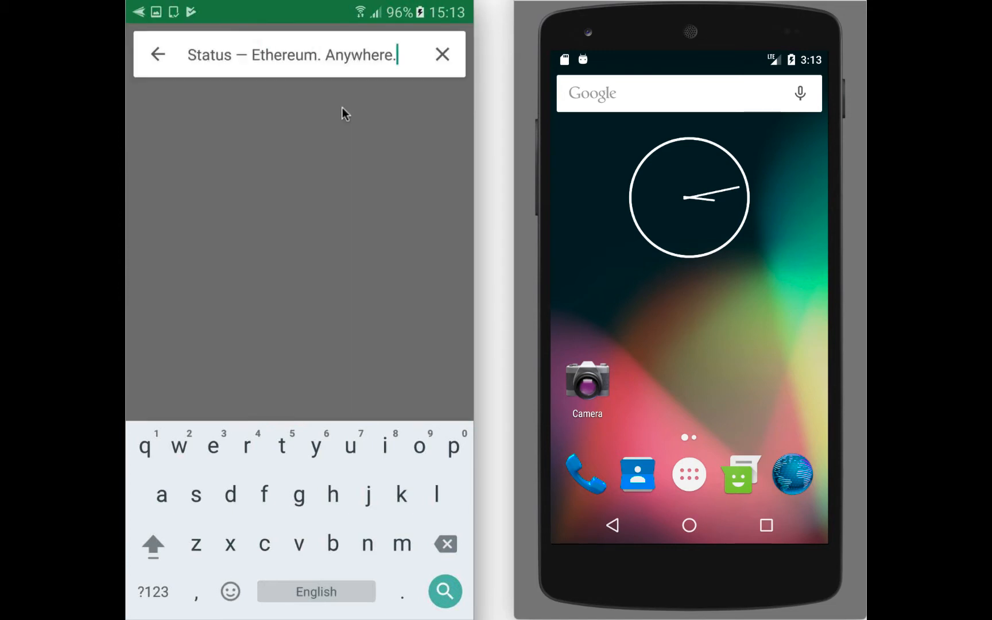
# - Install the Status app from its store page and launch it once installed
pyautogui.click(445, 591)
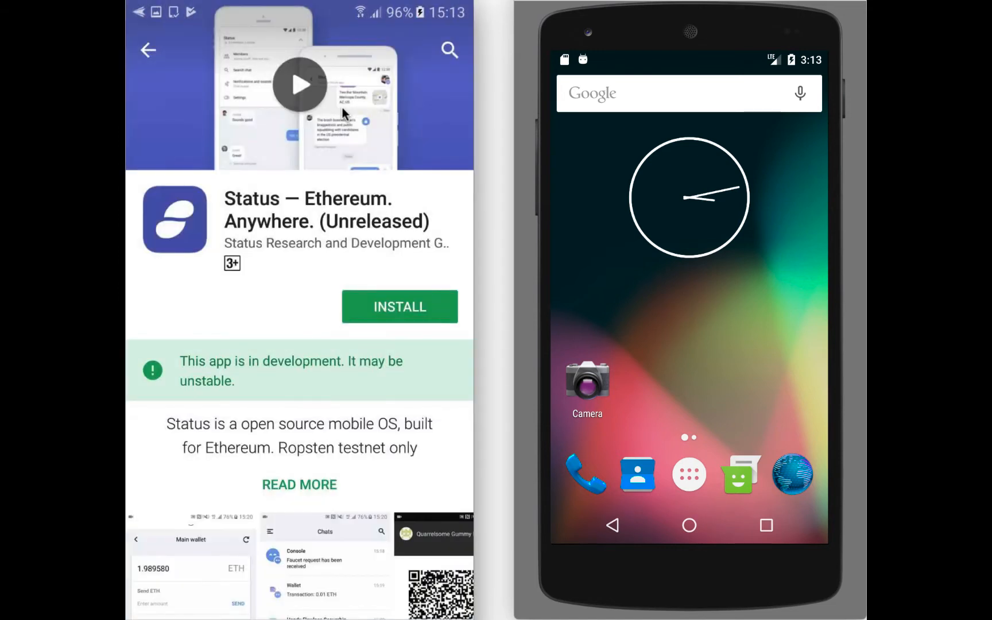
pyautogui.click(399, 306)
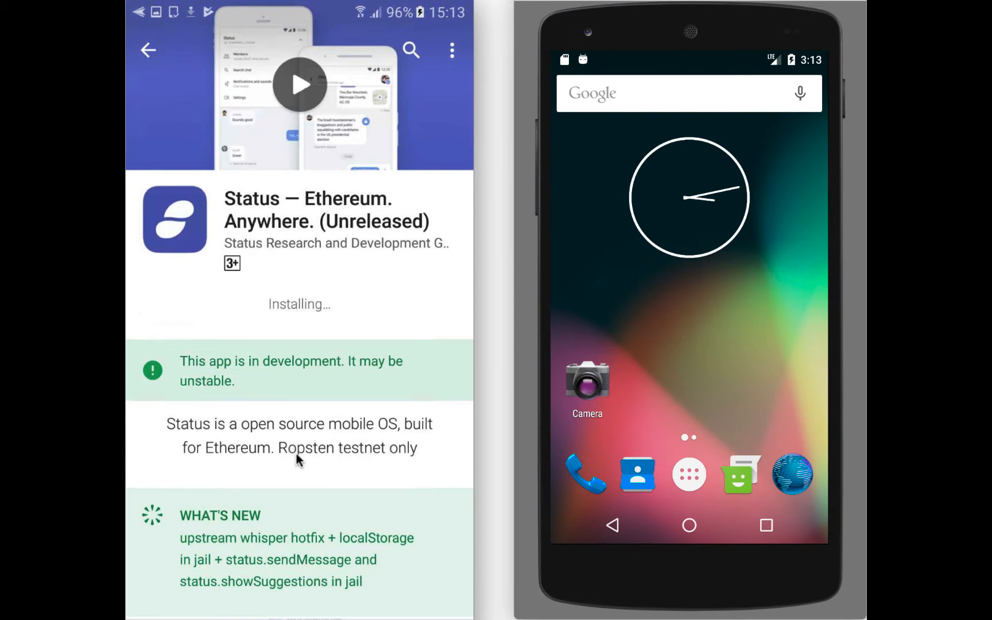
pyautogui.moveTo(201, 453)
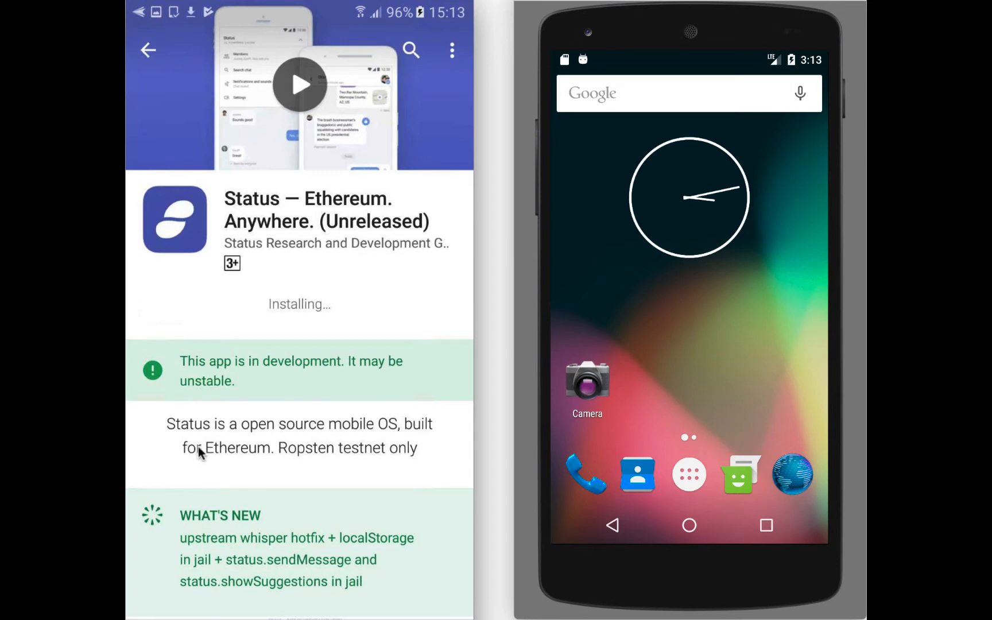
pyautogui.moveTo(186, 434)
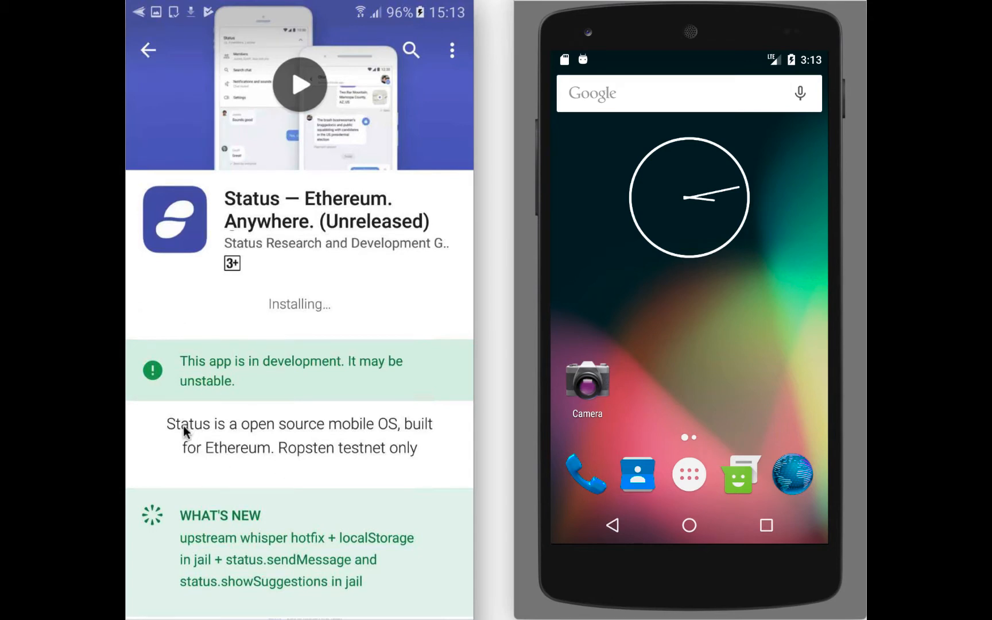
pyautogui.moveTo(166, 458)
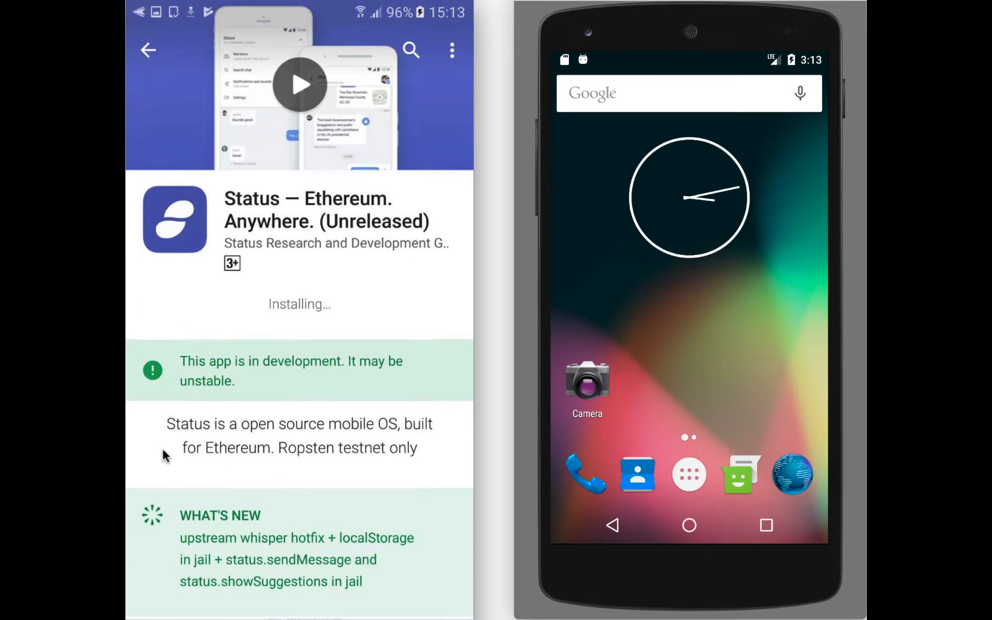
pyautogui.moveTo(156, 452)
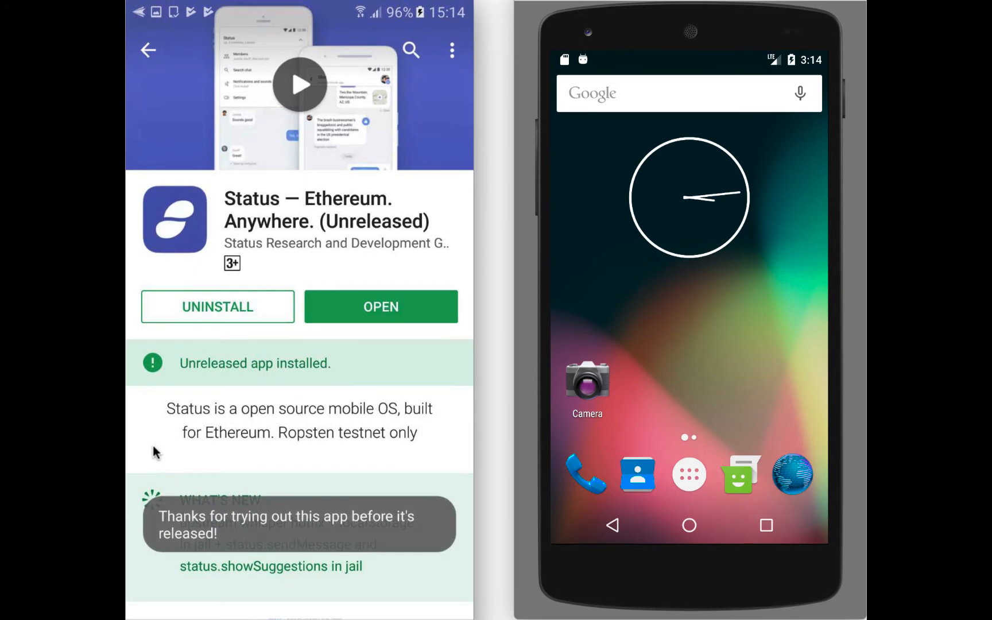
pyautogui.click(380, 307)
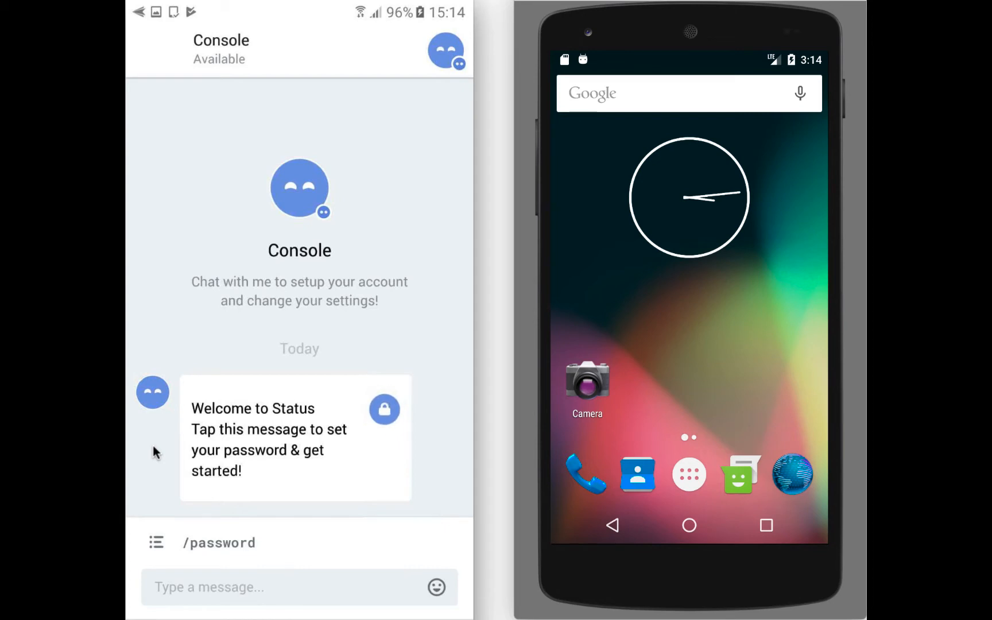
pyautogui.moveTo(243, 445)
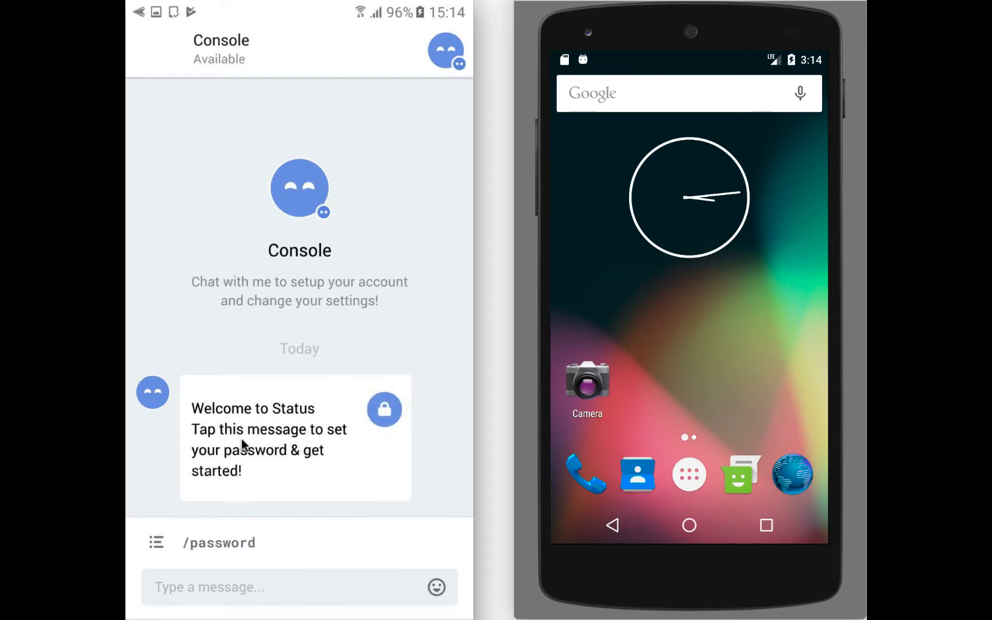
pyautogui.moveTo(247, 555)
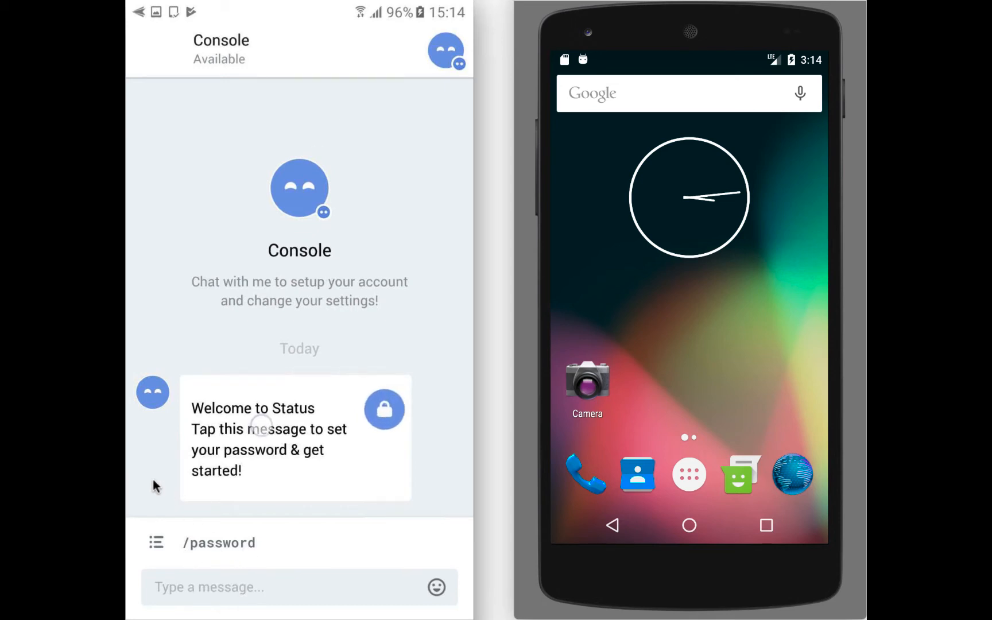
# - Start /password from the welcome message and send a password
pyautogui.click(253, 587)
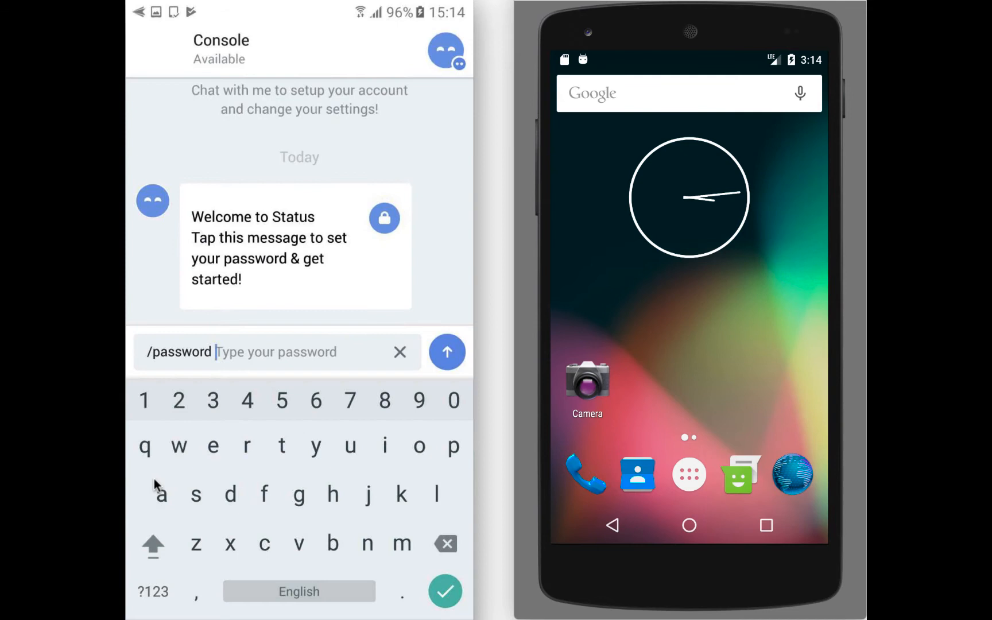
pyautogui.moveTo(179, 360)
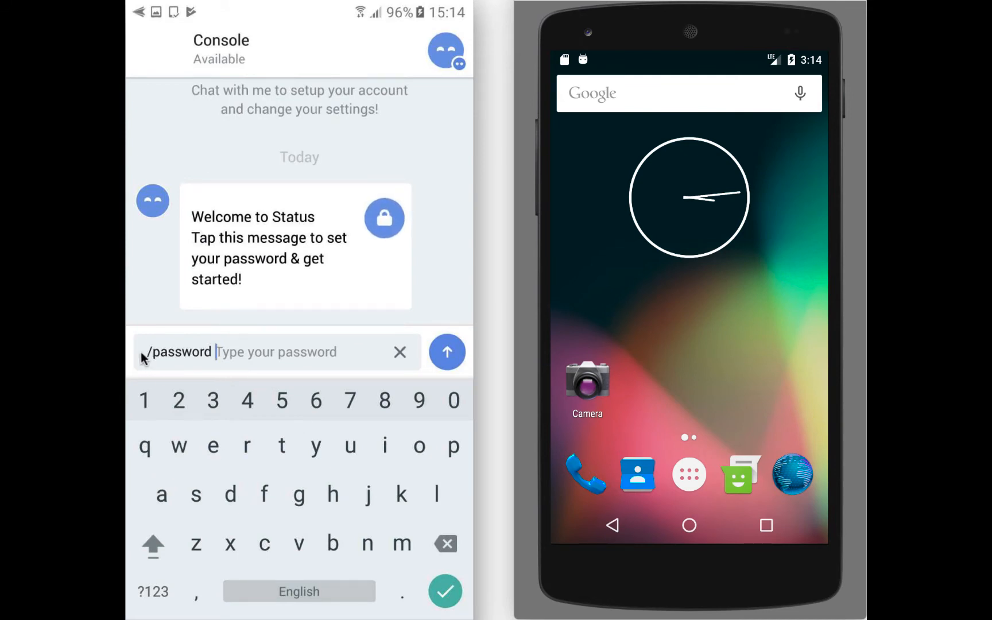
pyautogui.moveTo(136, 360)
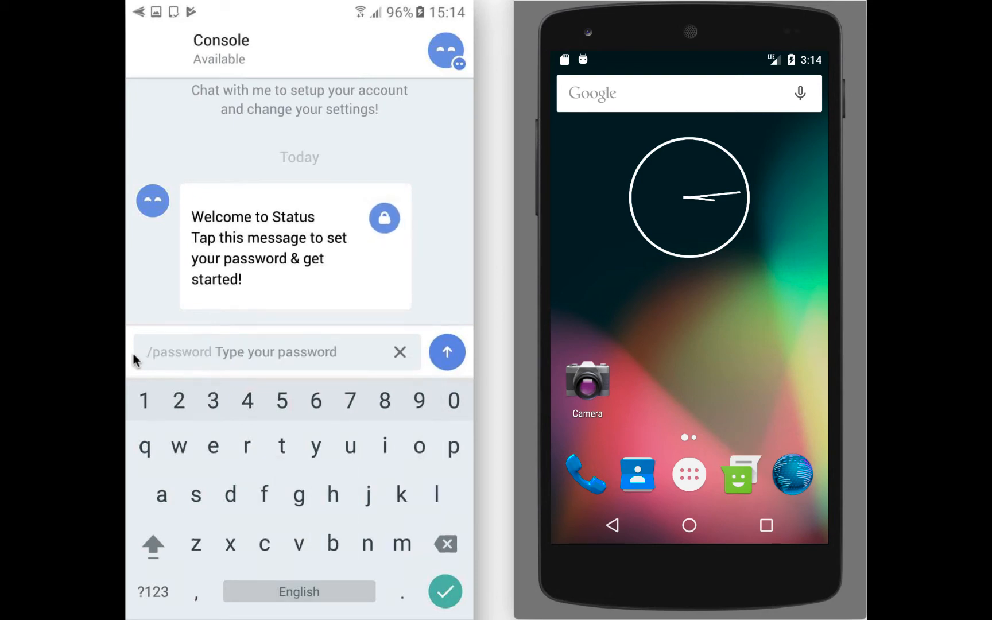
pyautogui.click(447, 352)
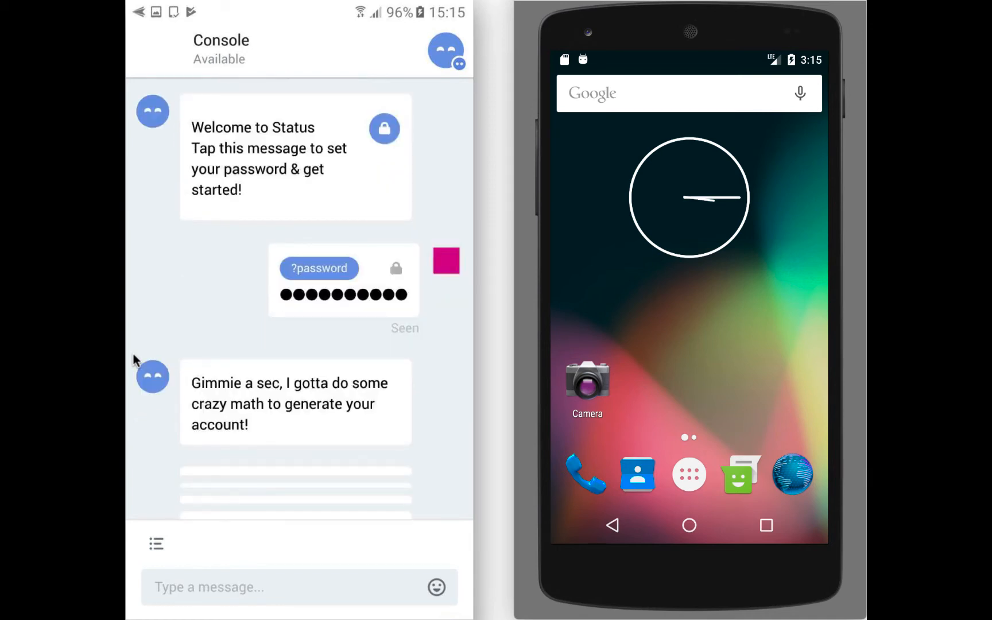
# - Scroll down the Console chat to read the generated recovery passphrase
pyautogui.scroll(-3)
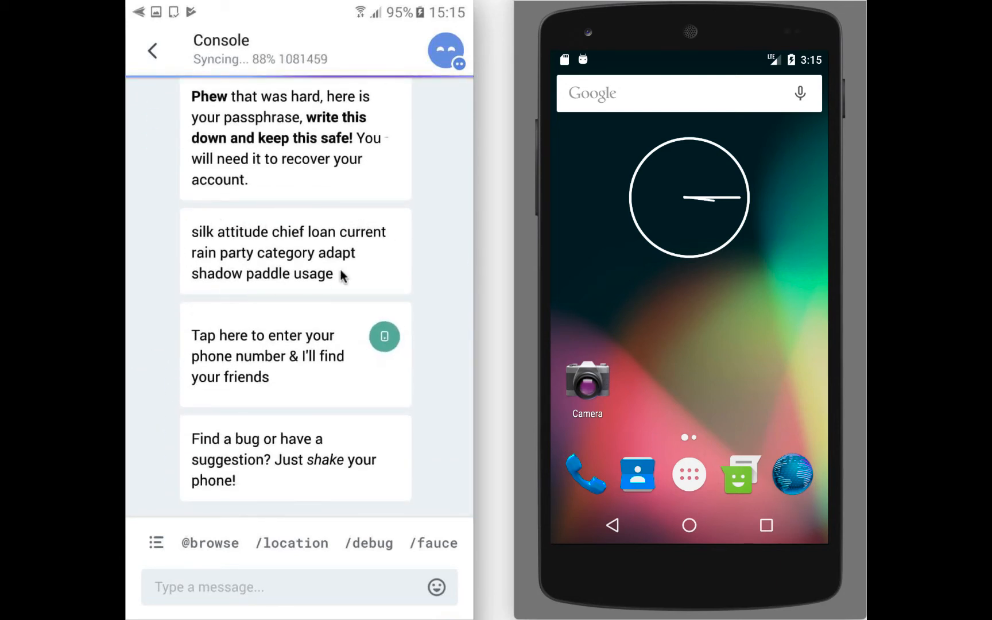
pyautogui.moveTo(303, 250)
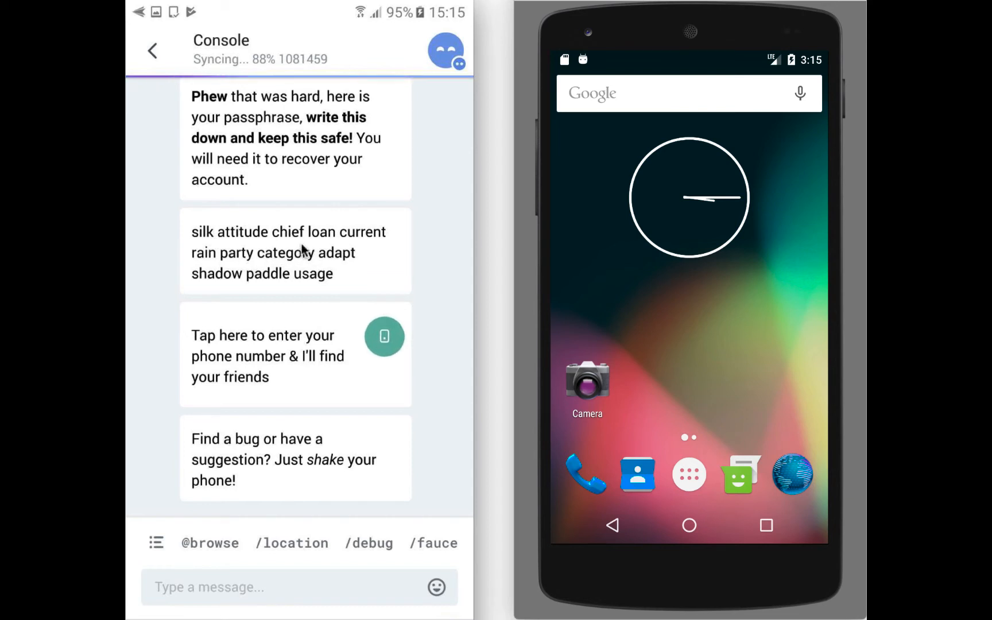
pyautogui.moveTo(377, 268)
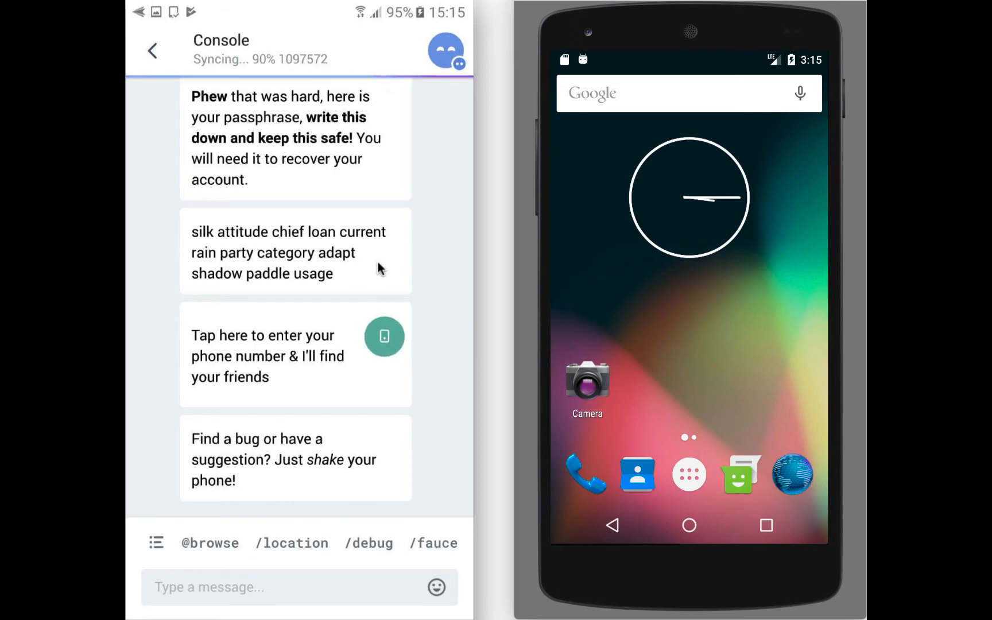
pyautogui.moveTo(281, 345)
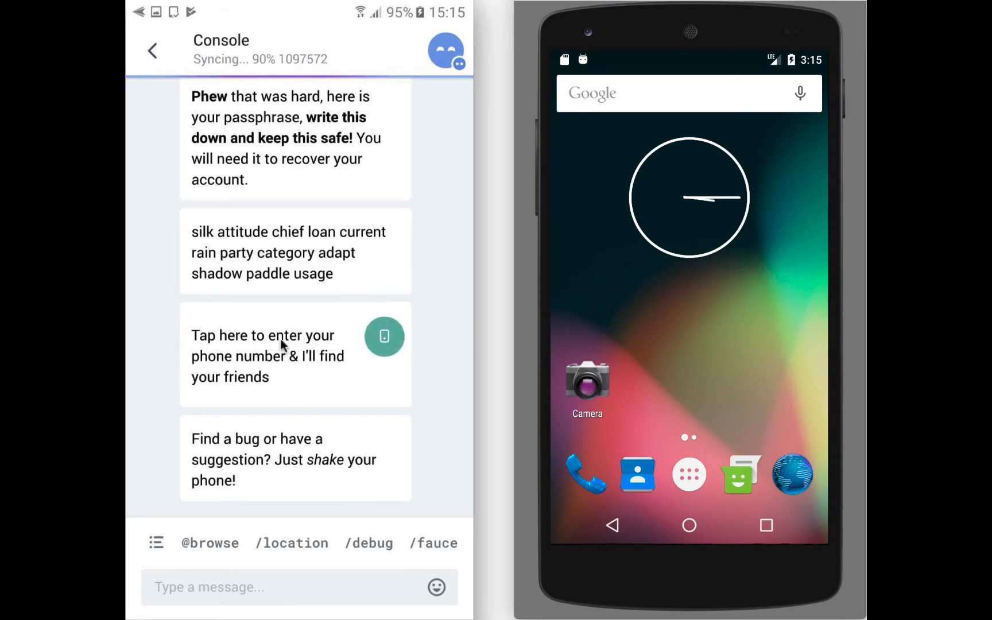
pyautogui.moveTo(438, 382)
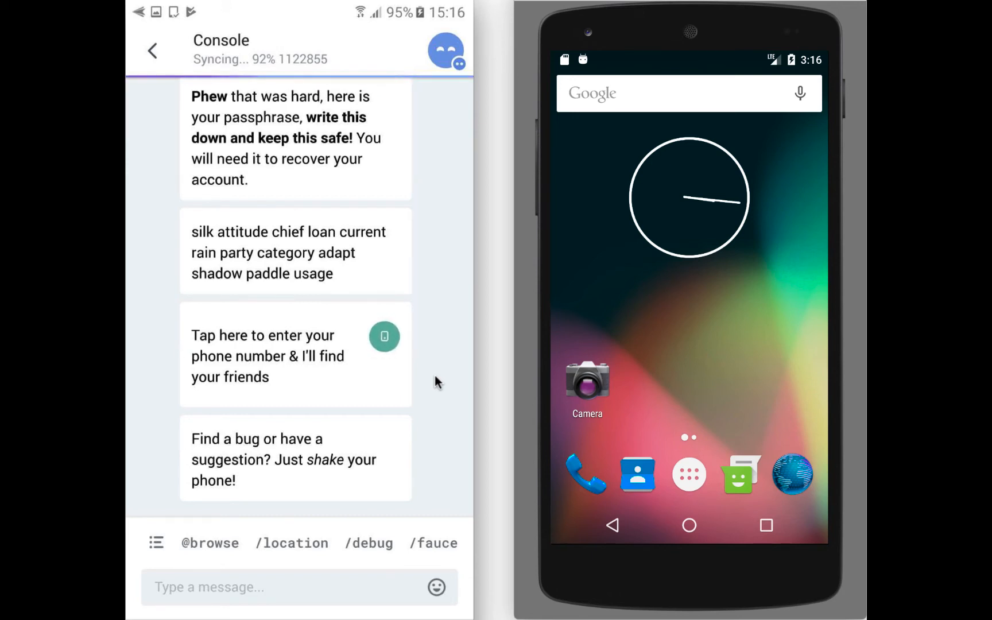
pyautogui.moveTo(228, 430)
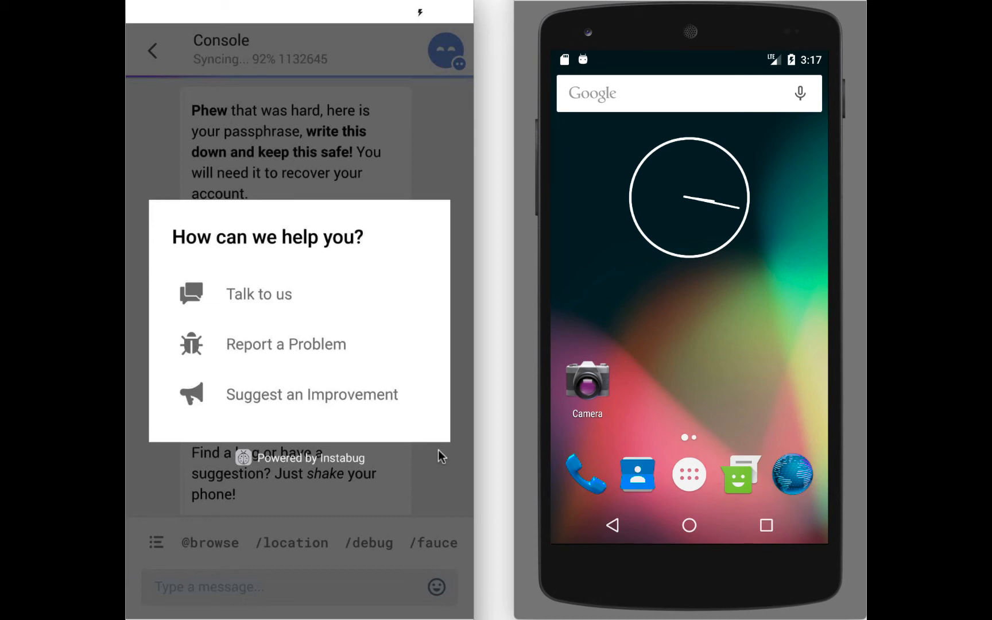
# - Choose Report a Problem in the Instabug feedback dialog
pyautogui.click(285, 344)
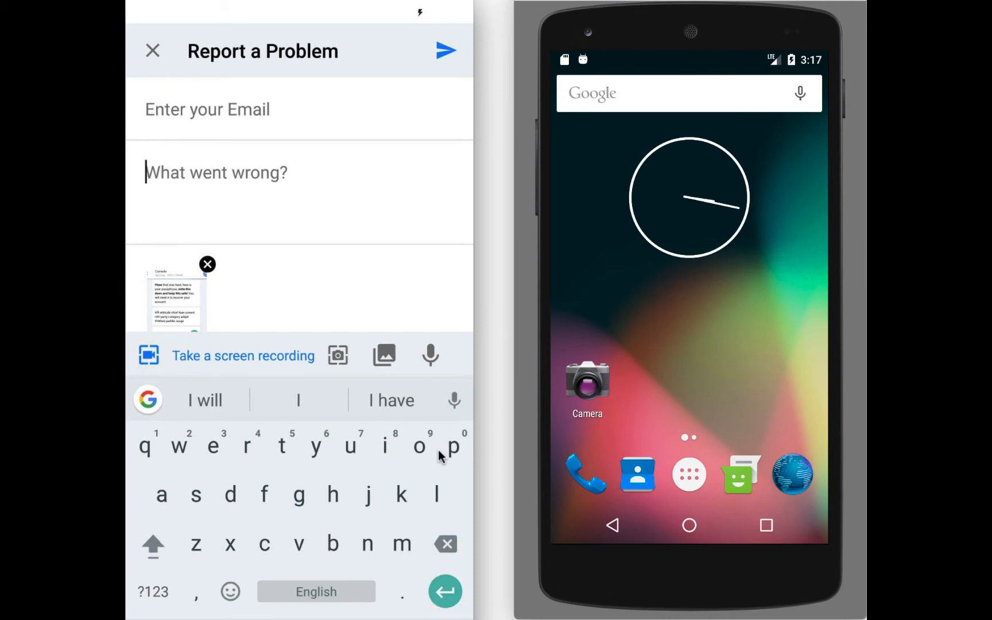
# - Try to reveal the /faucet and /phone command suggestions in the Console
pyautogui.click(152, 50)
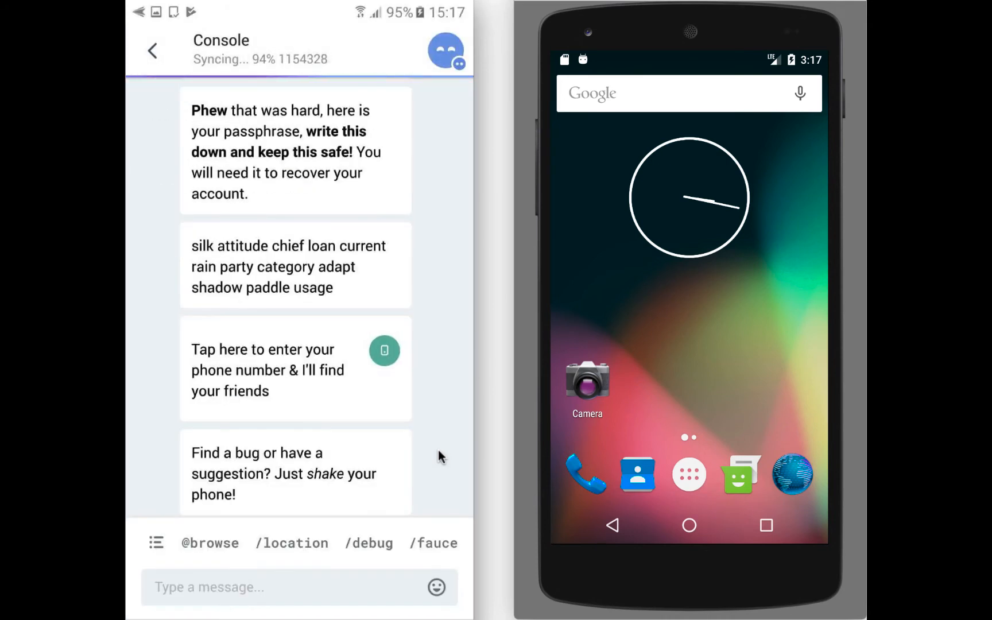
pyautogui.scroll(3)
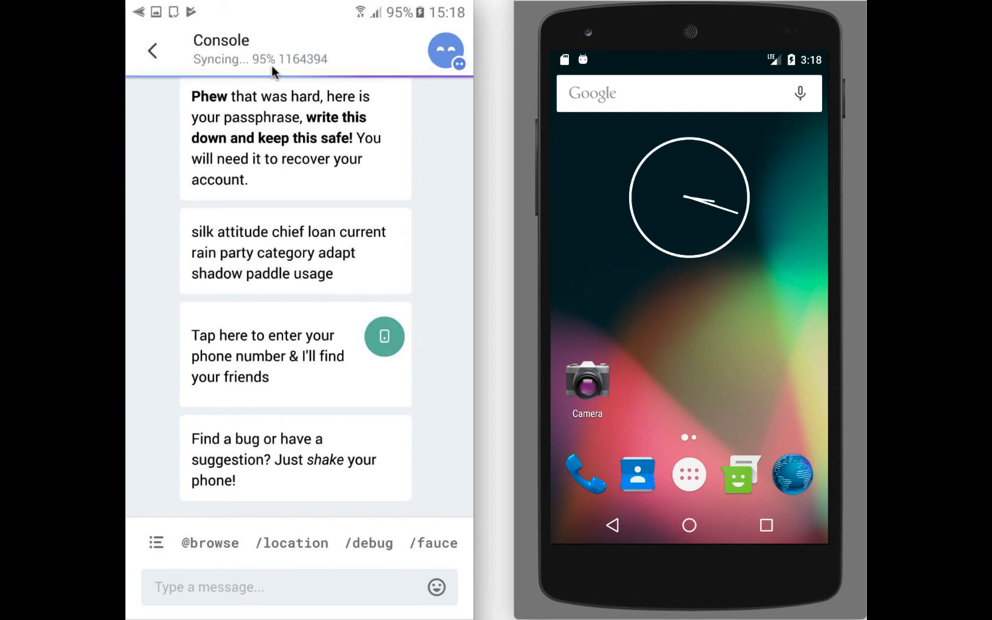
pyautogui.moveTo(314, 67)
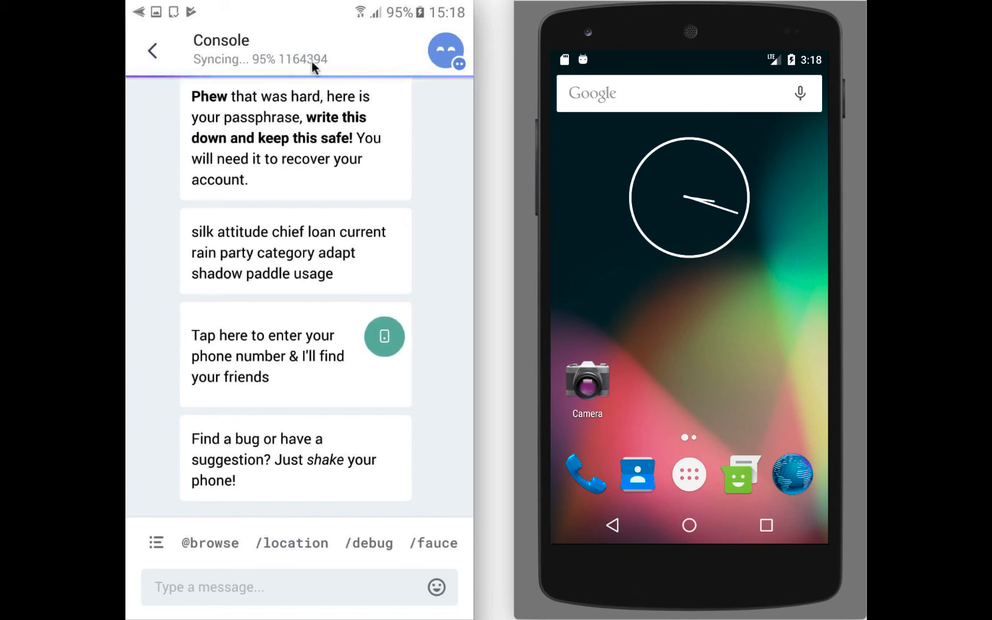
pyautogui.moveTo(335, 69)
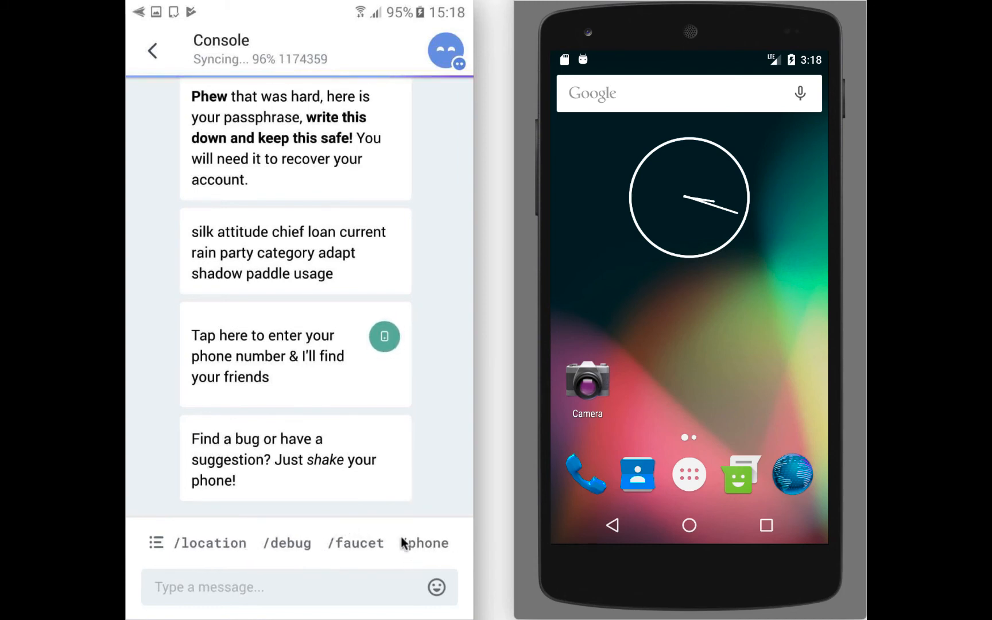
pyautogui.moveTo(404, 498)
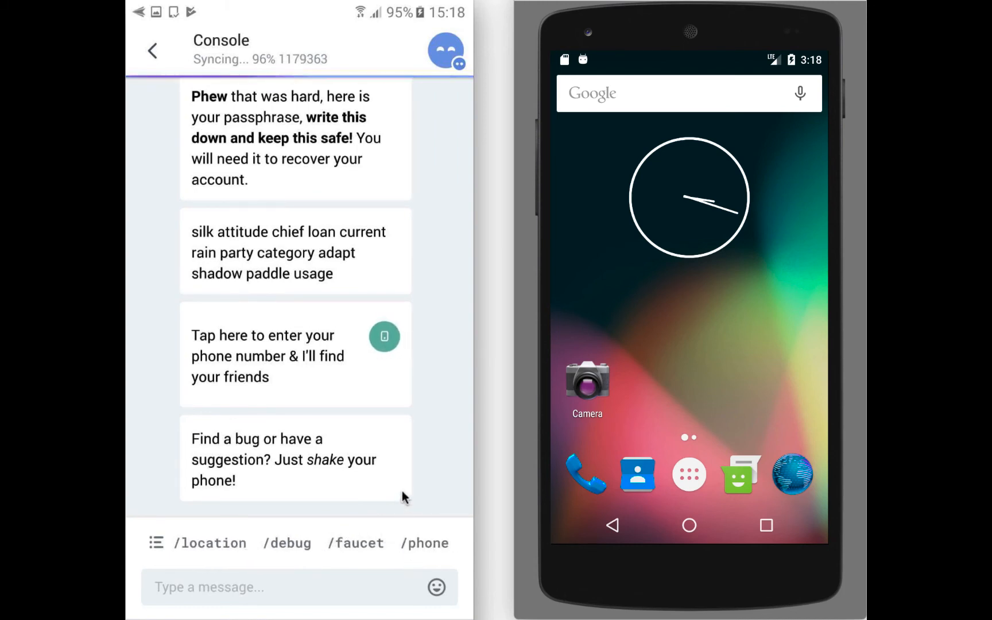
pyautogui.click(355, 543)
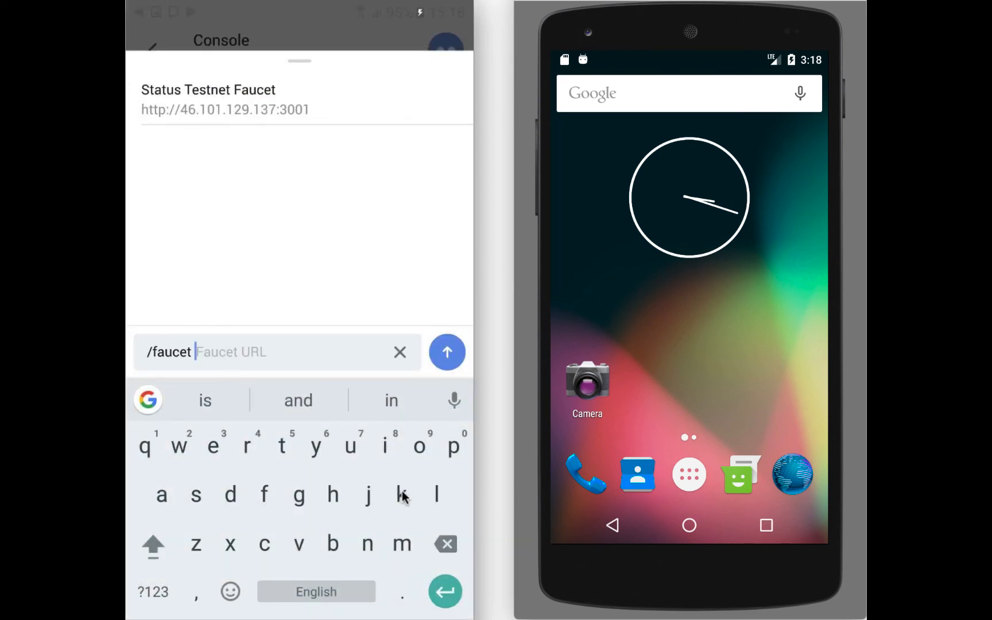
pyautogui.write('http://46.101.129.137:3001')
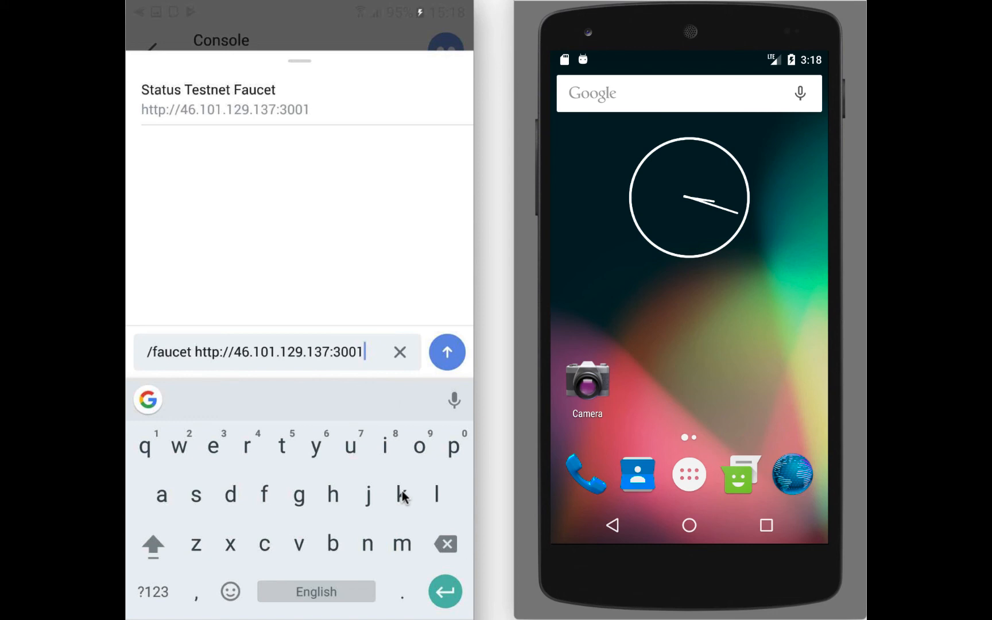
pyautogui.click(447, 353)
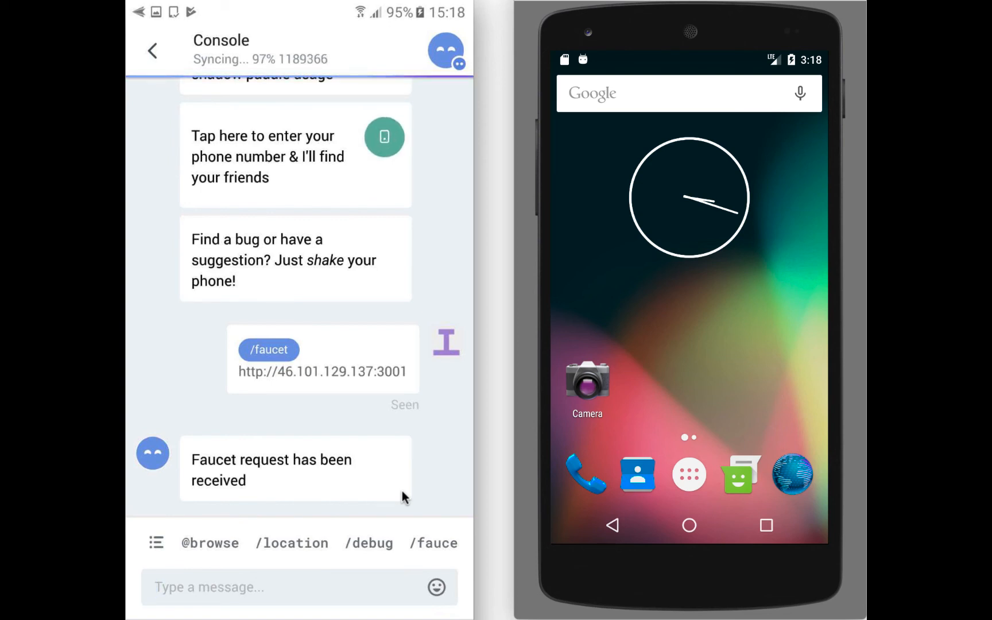
pyautogui.moveTo(374, 175)
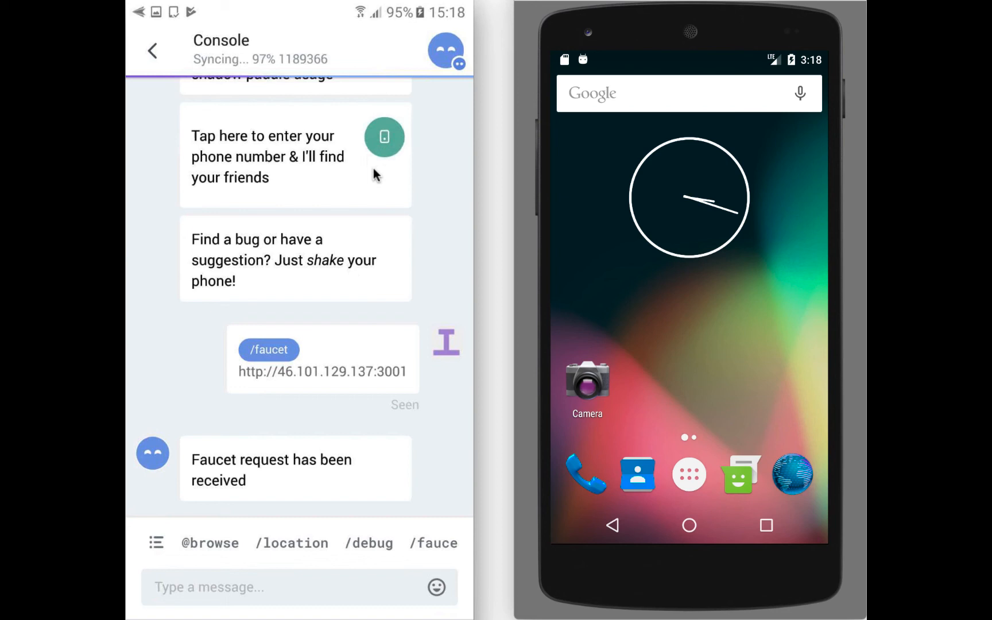
pyautogui.moveTo(169, 61)
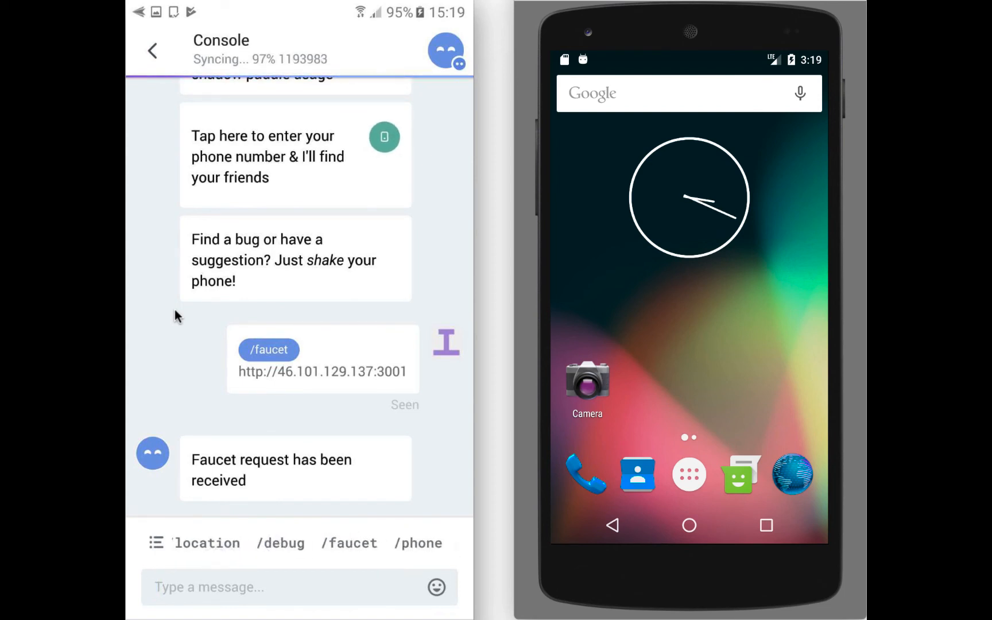
pyautogui.moveTo(451, 567)
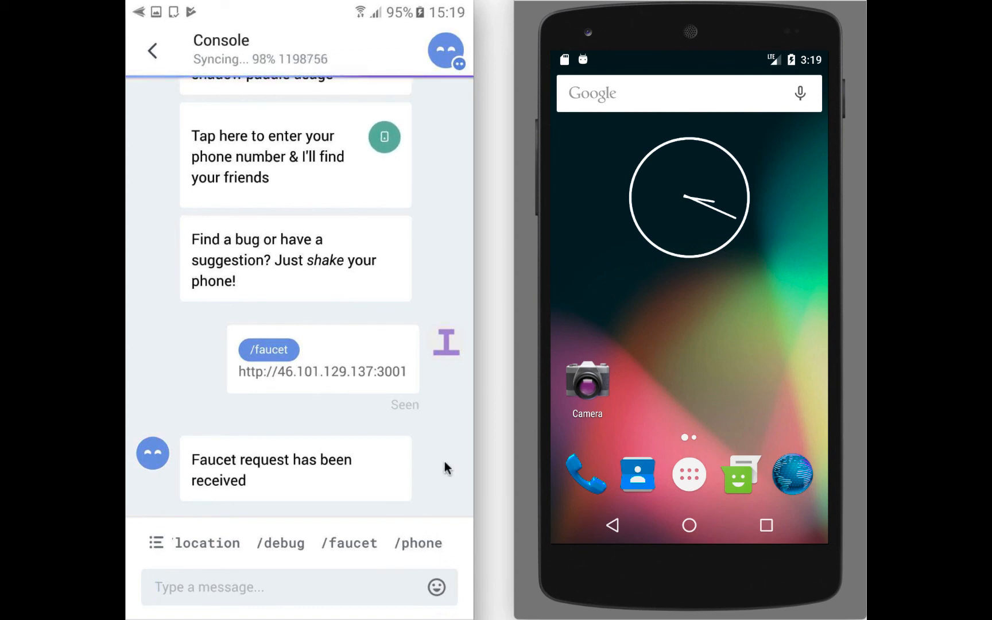
pyautogui.moveTo(199, 157)
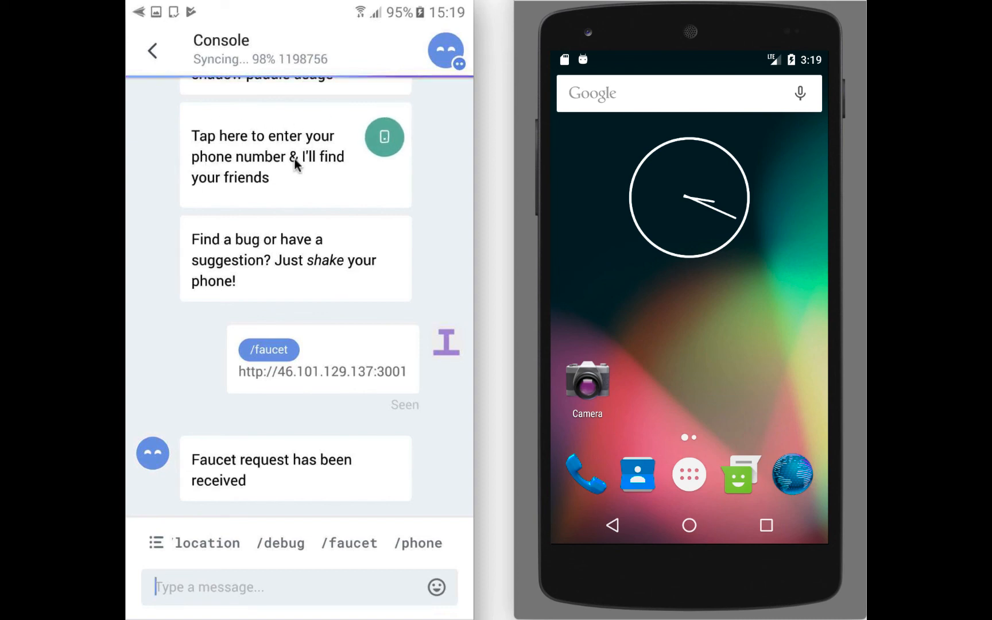
pyautogui.moveTo(430, 285)
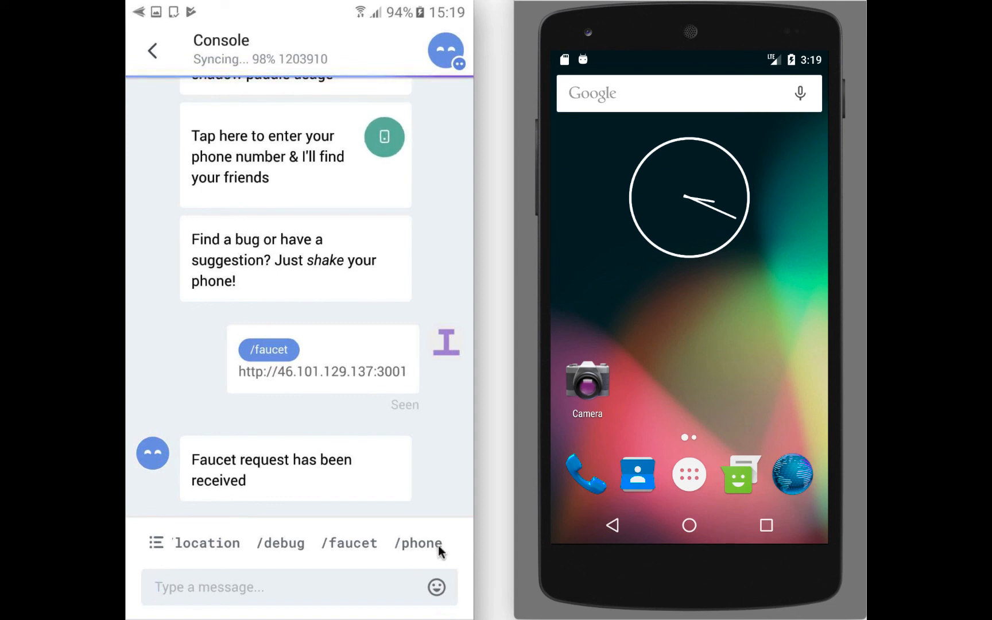
# - Enter a phone number starting +316666 with /phone and submit it
pyautogui.click(418, 543)
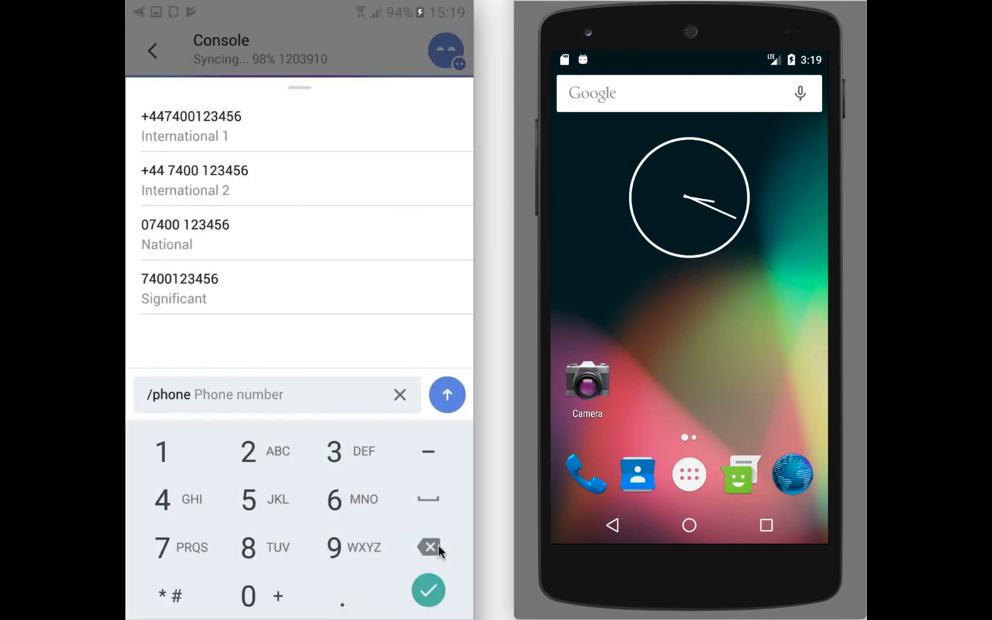
pyautogui.click(248, 595)
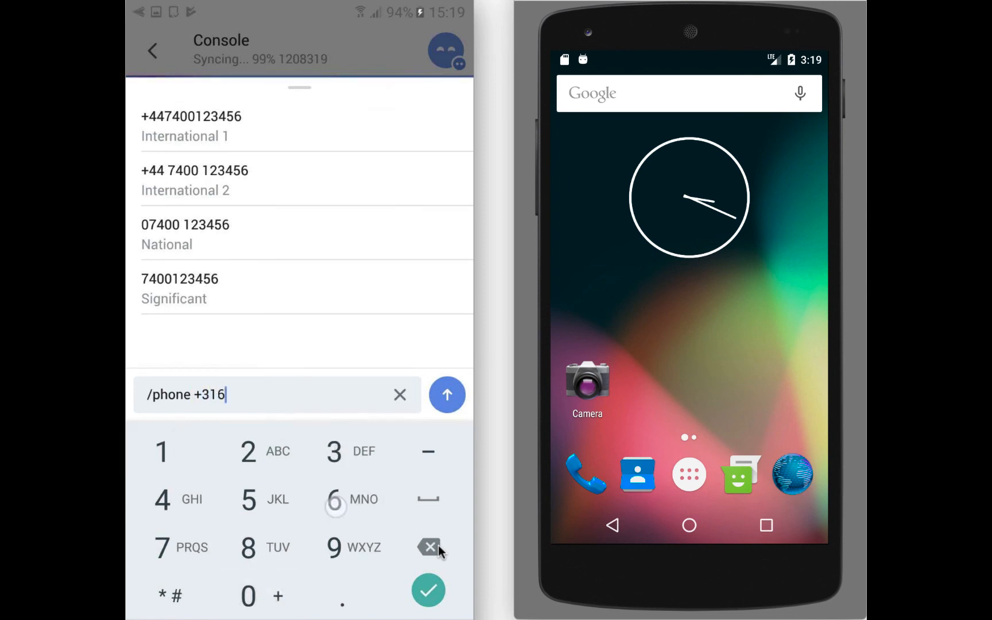
pyautogui.click(334, 499)
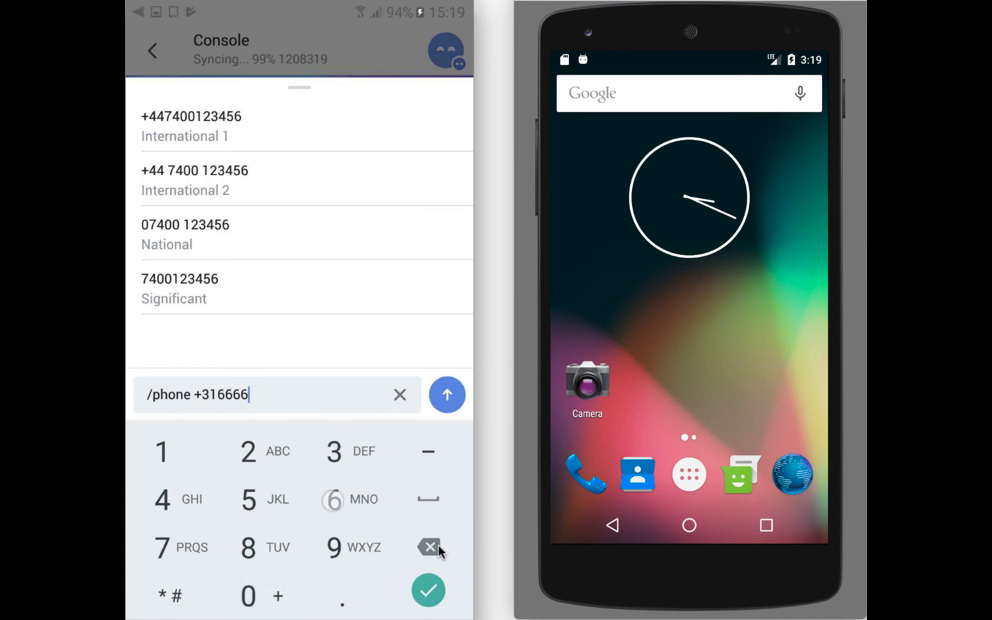
pyautogui.click(333, 500)
pyautogui.write('web3.')
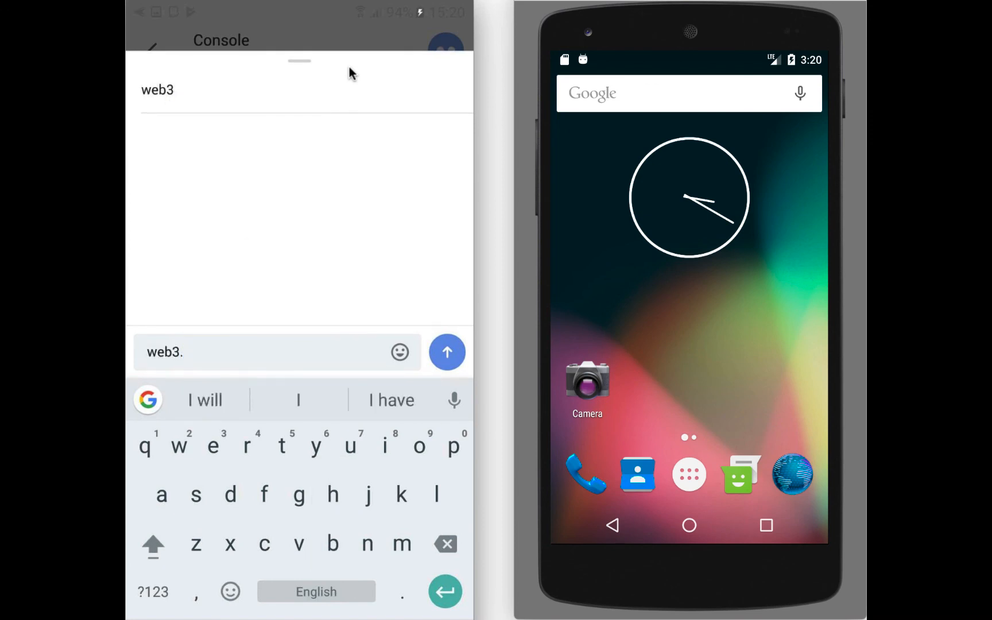
# - Complete the command web3.eth.syncing in the Console and send it
pyautogui.write('eth')
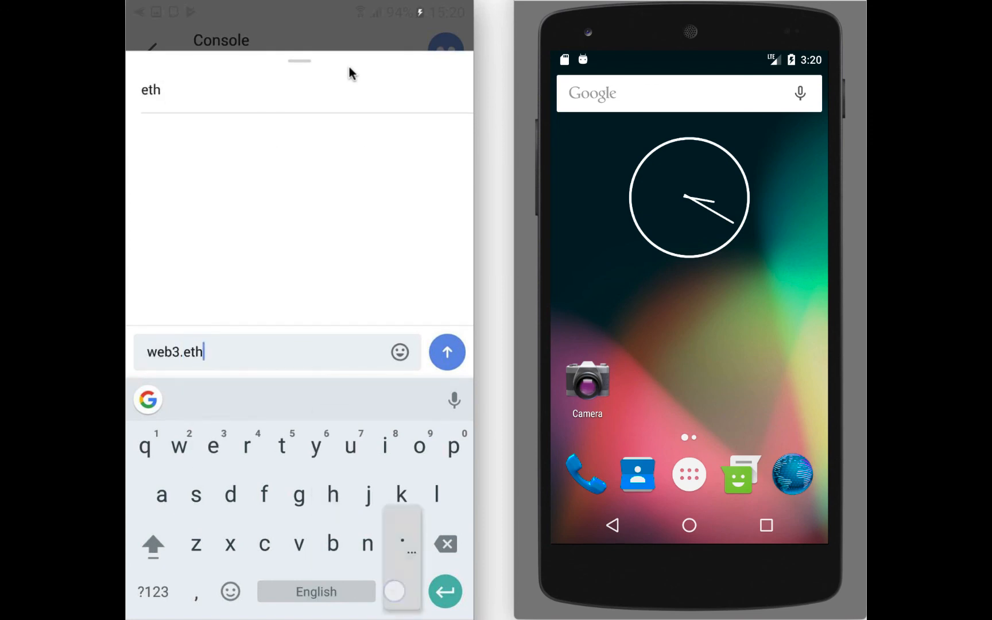
pyautogui.write('.synci')
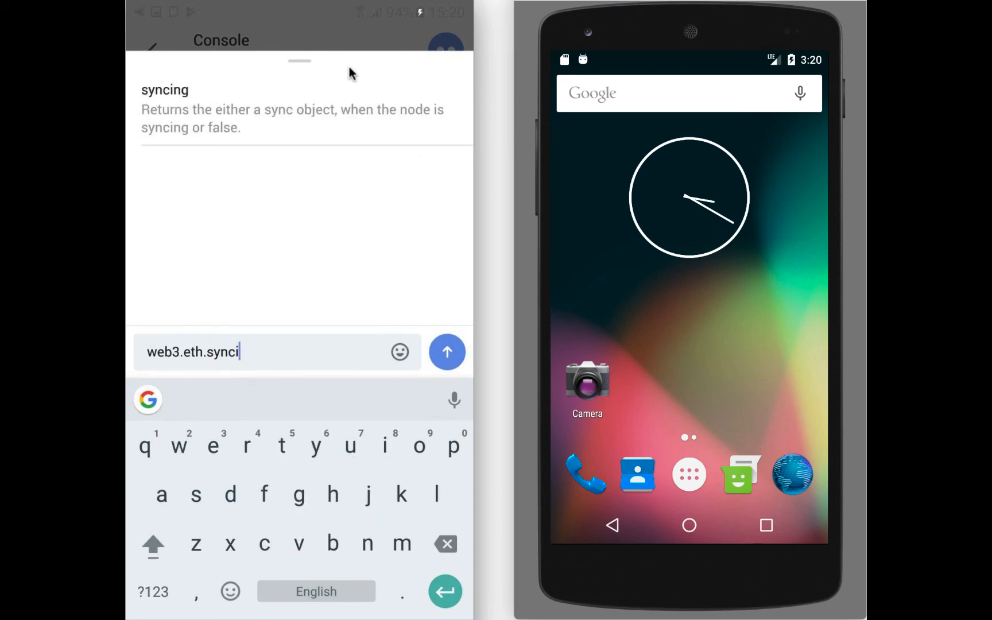
pyautogui.write('ng')
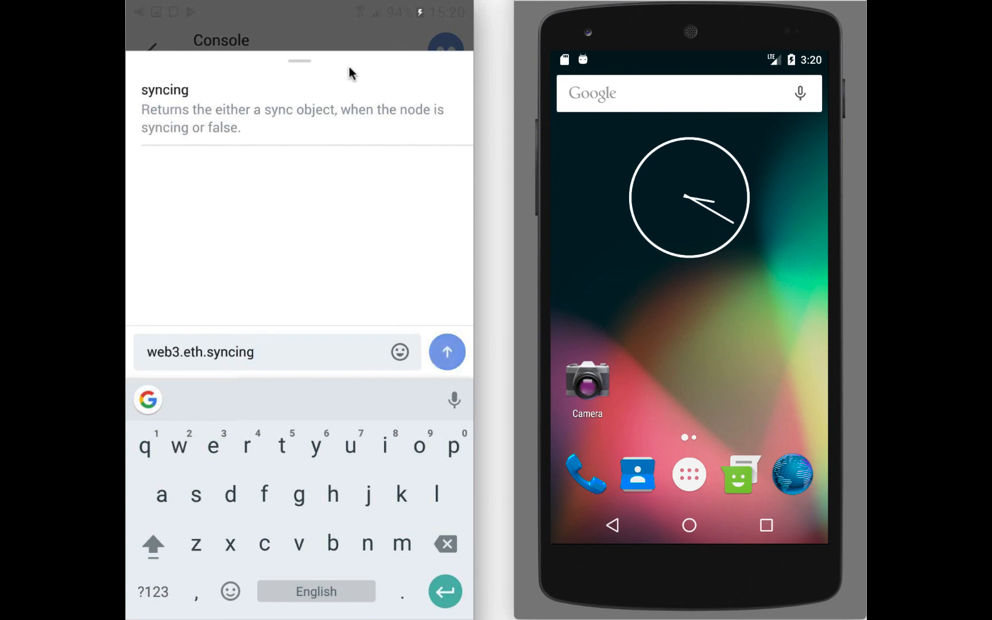
pyautogui.click(447, 352)
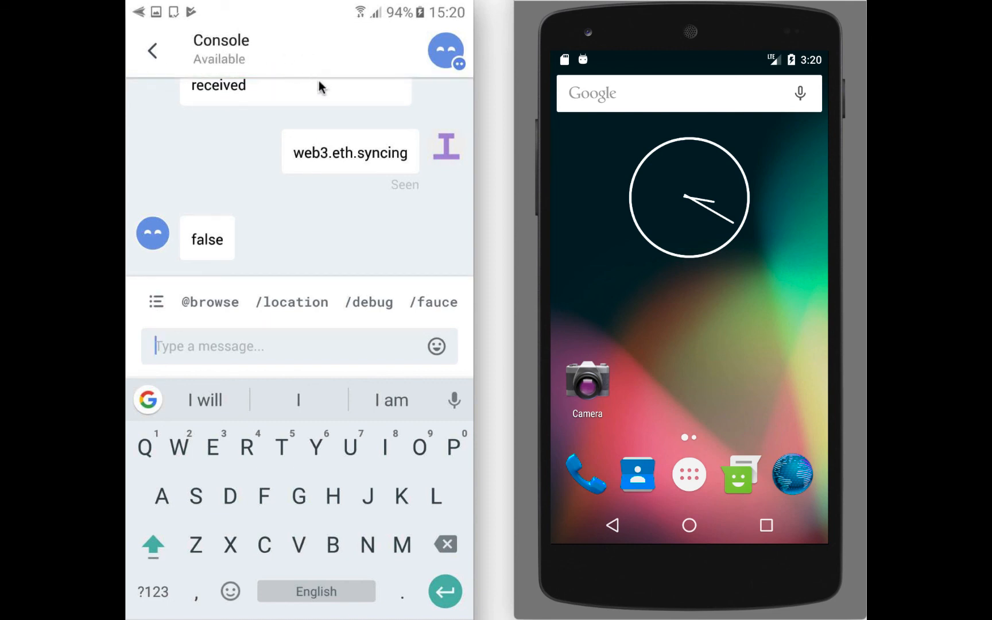
pyautogui.moveTo(256, 155)
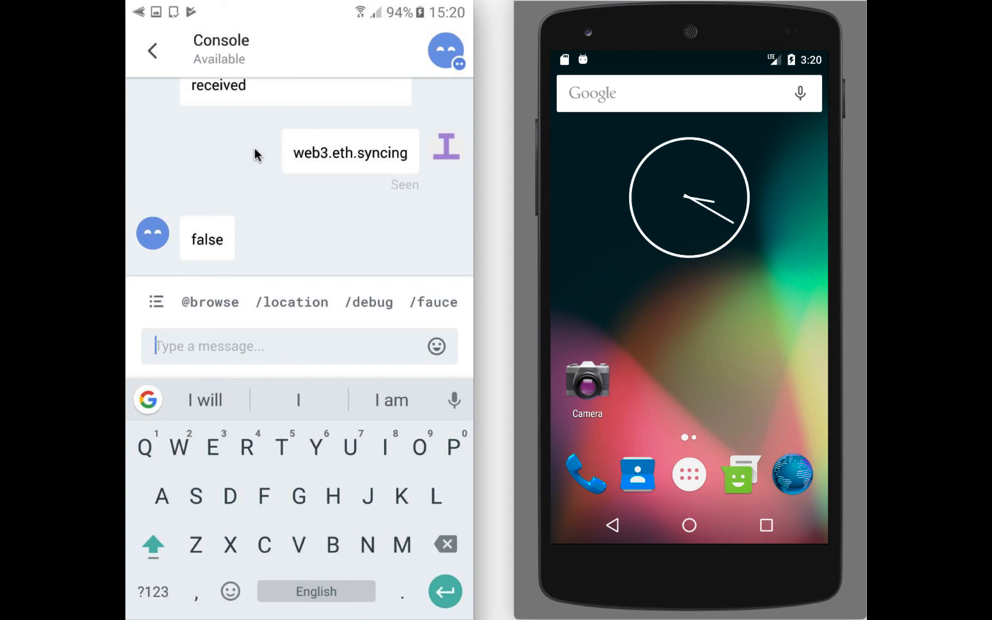
pyautogui.moveTo(181, 45)
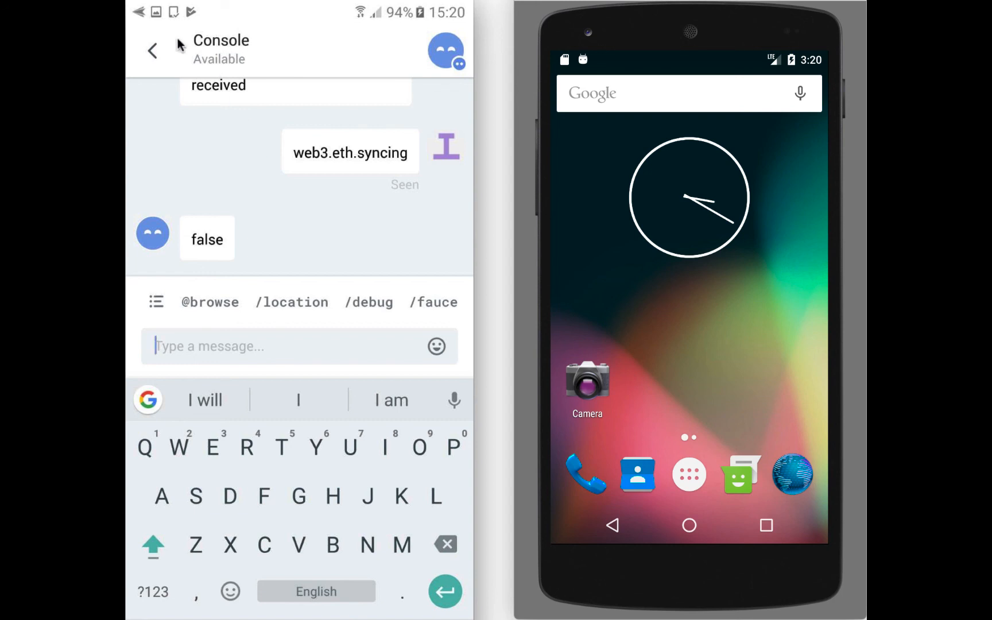
pyautogui.moveTo(161, 54)
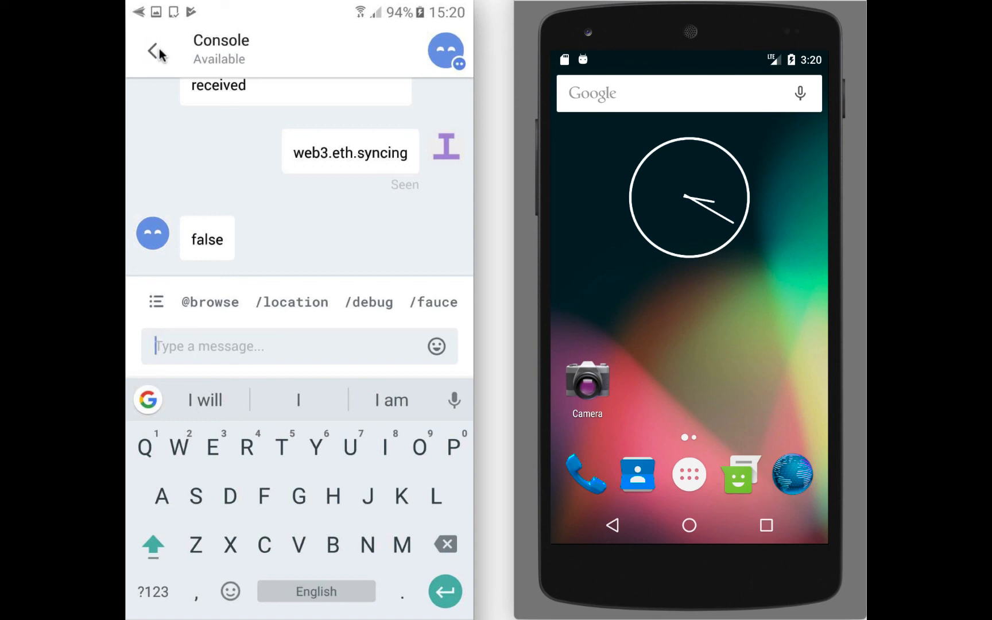
# - Go back from the Console to the Chats list
pyautogui.click(155, 50)
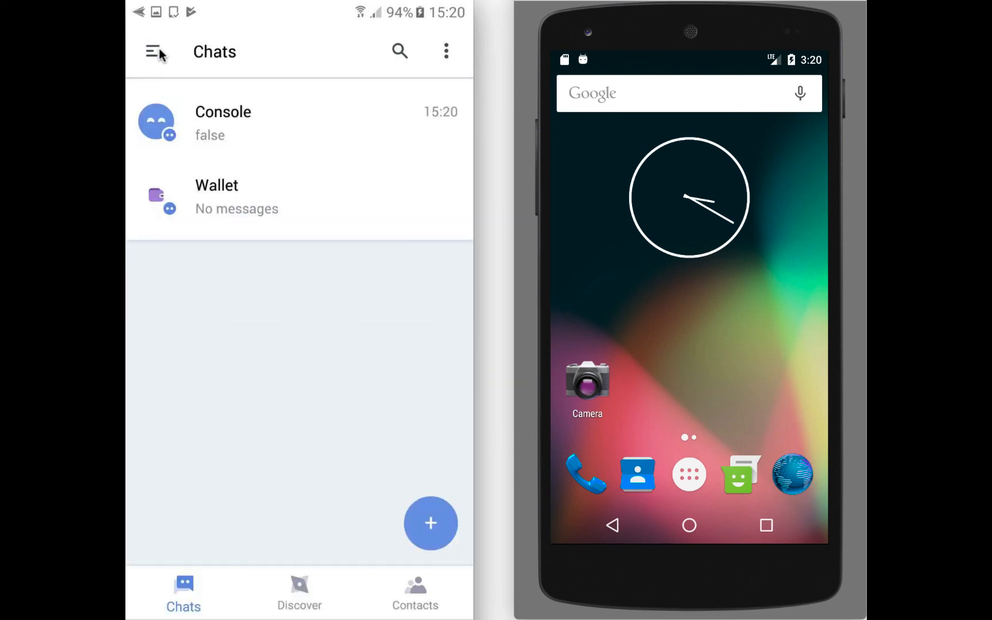